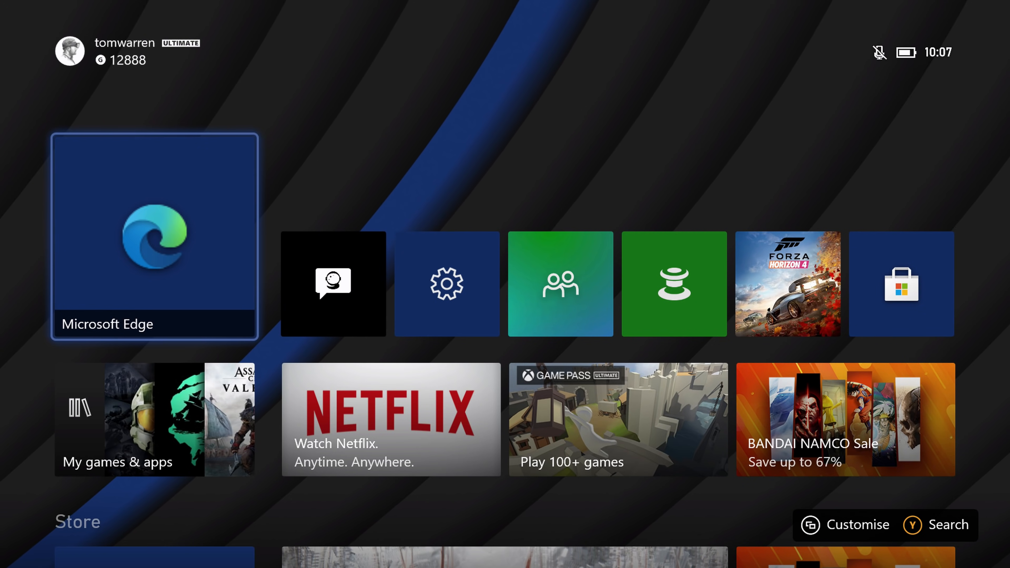
Launch Microsoft Edge from its tile on the Xbox home screen.
{"action": "left_click", "coordinate": [154, 239]}
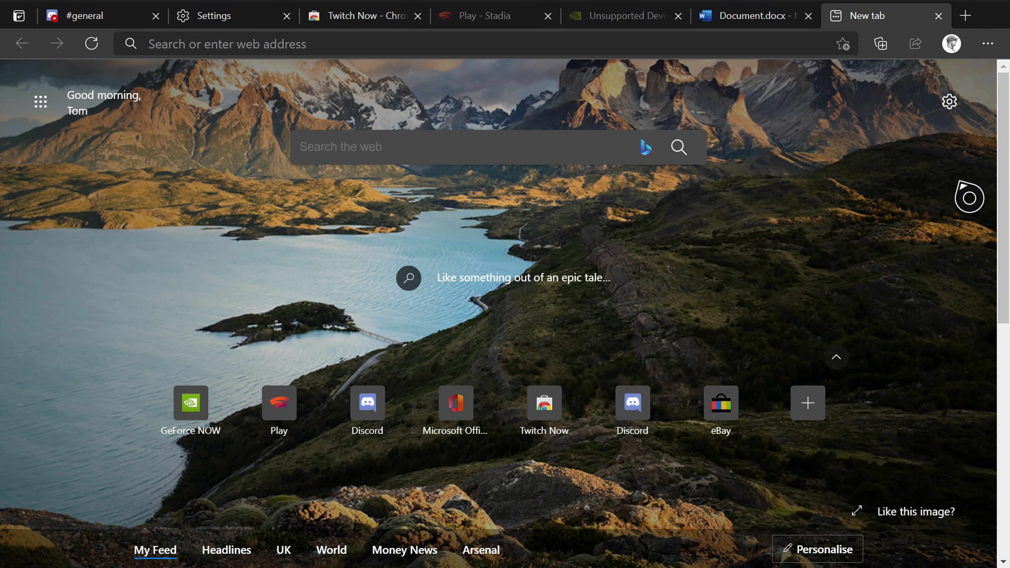
{"action": "mouse_move", "coordinate": [751, 45]}
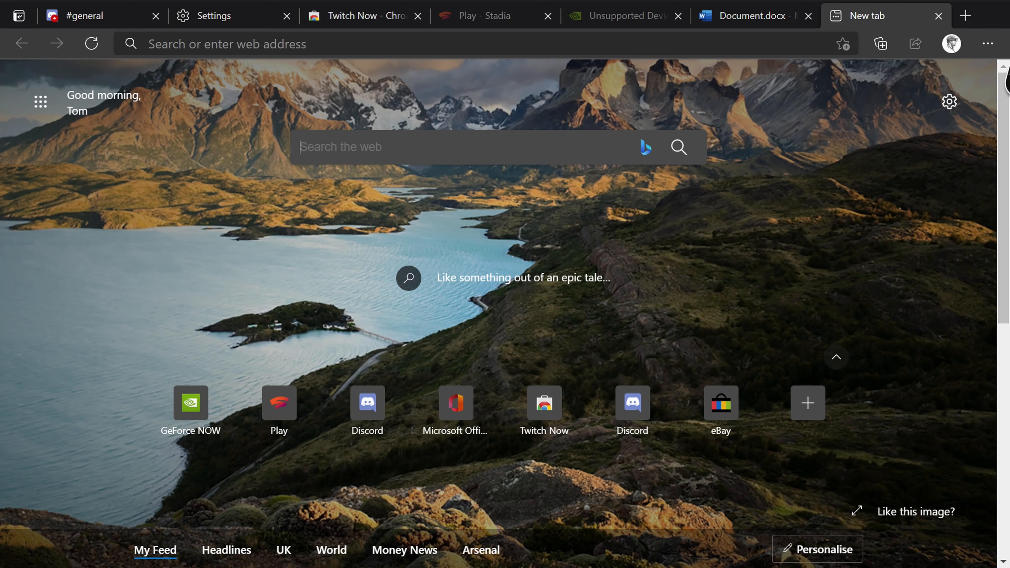
Bring up Edge's Settings and more menu from the new tab page.
{"action": "left_click", "coordinate": [987, 43]}
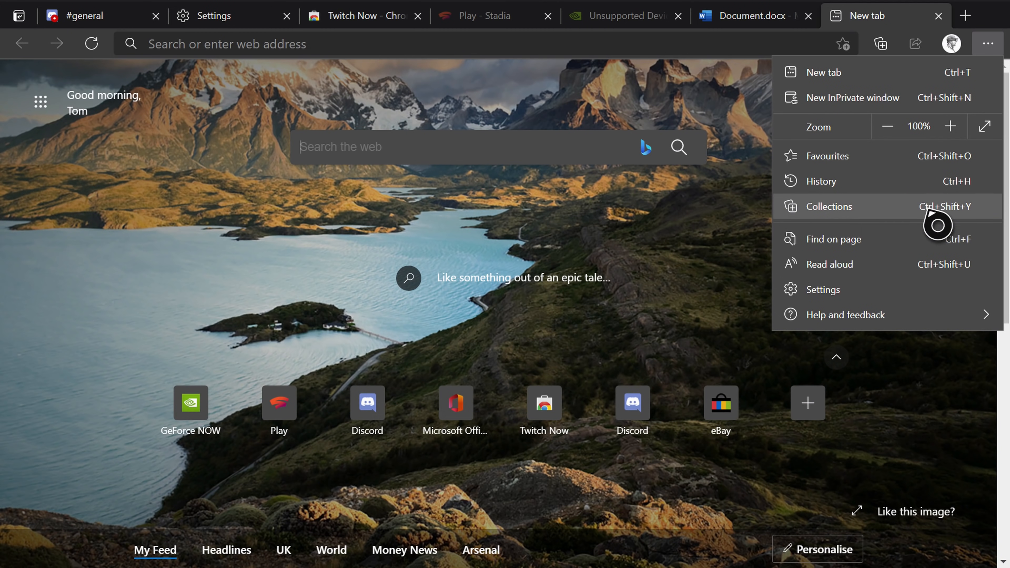
{"action": "mouse_move", "coordinate": [928, 52]}
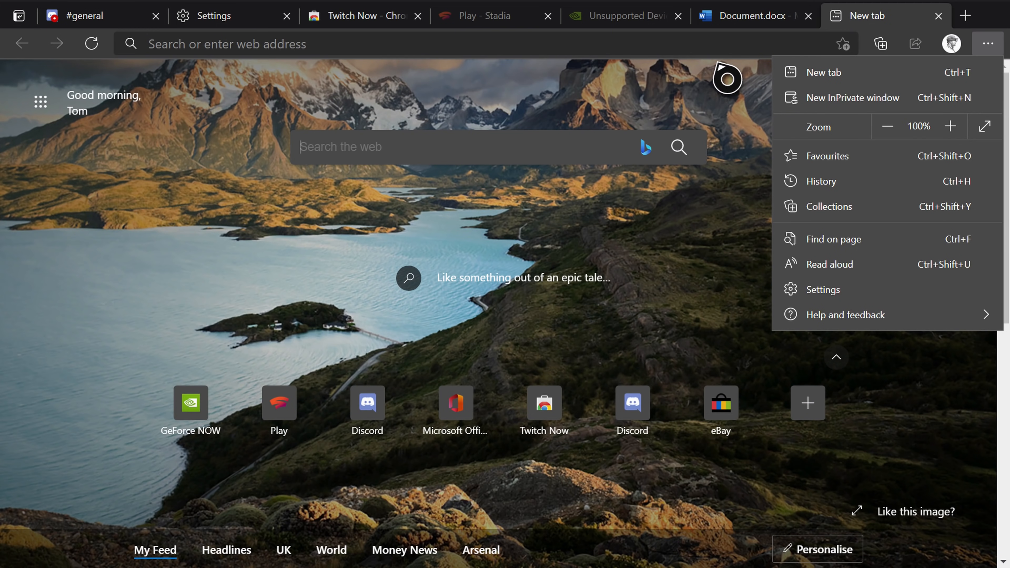
Add the Twitch Now extension from the Chrome Web Store, then return to the new tab.
{"action": "left_click", "coordinate": [363, 16]}
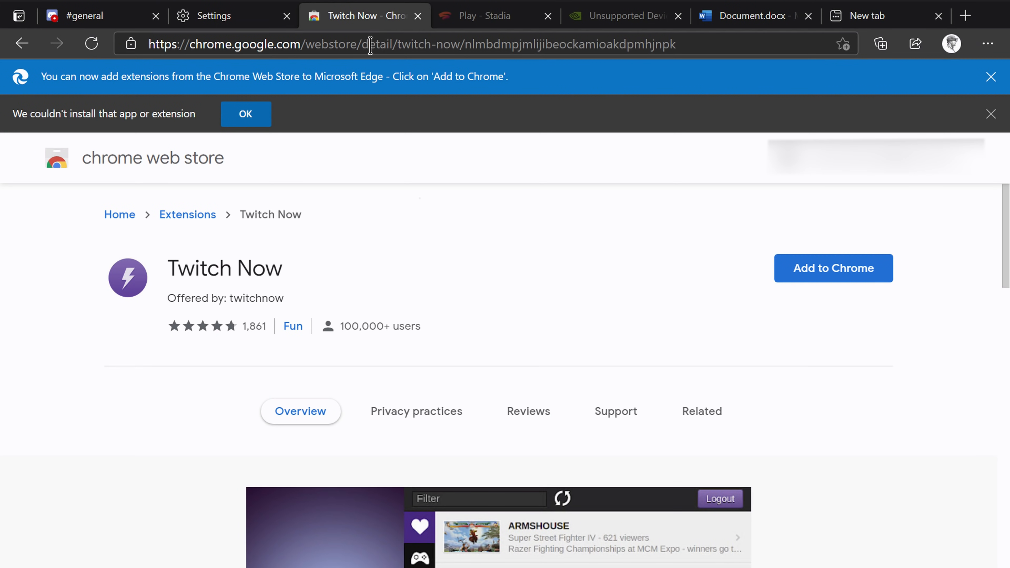
{"action": "left_click", "coordinate": [826, 273]}
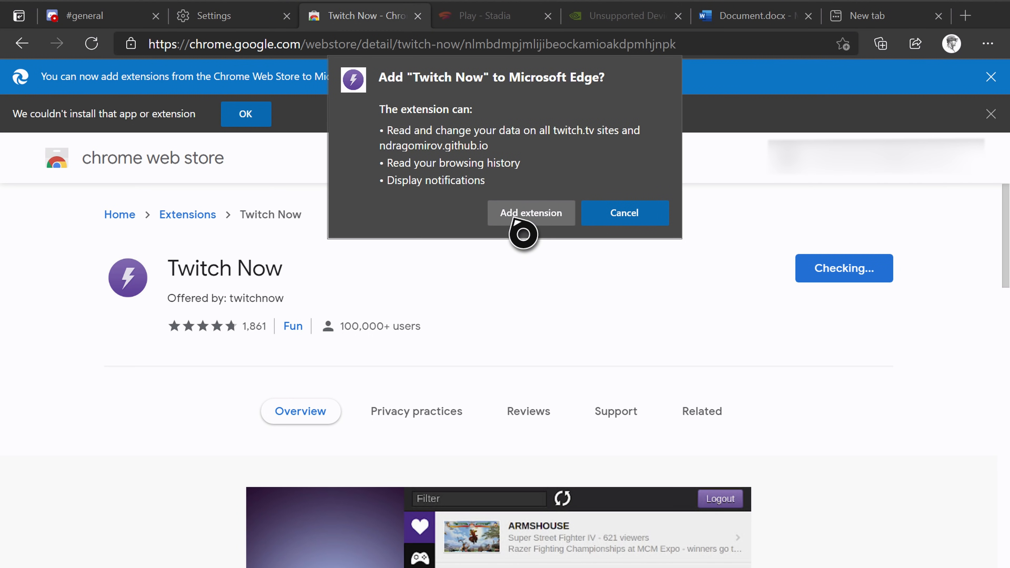
{"action": "left_click", "coordinate": [532, 213]}
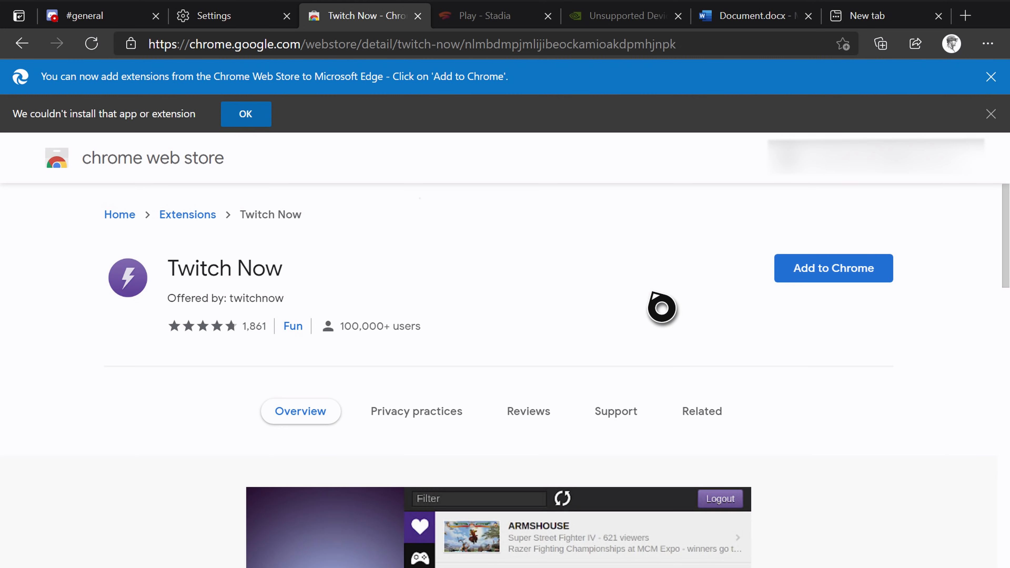
{"action": "mouse_move", "coordinate": [721, 212]}
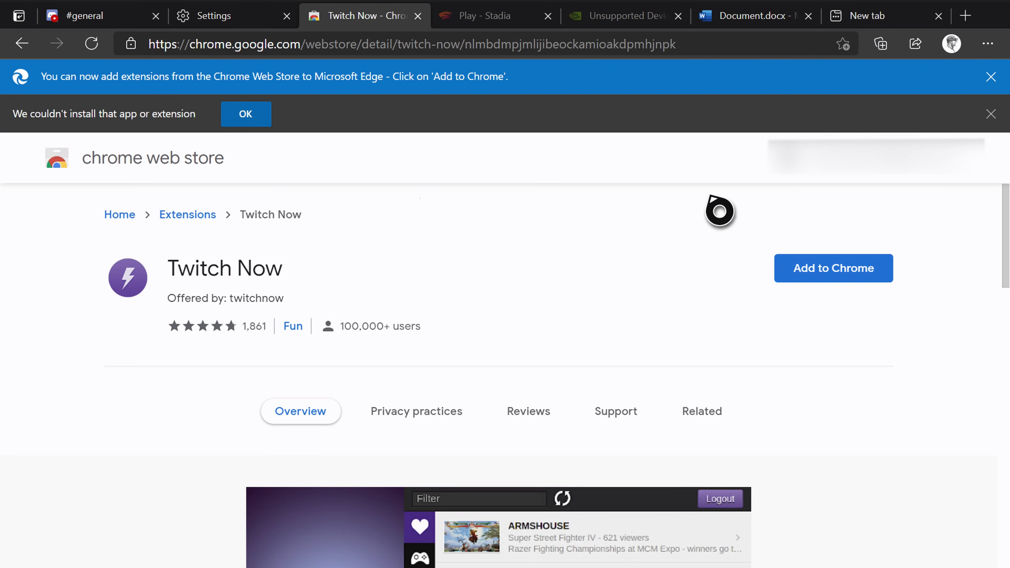
{"action": "left_click", "coordinate": [869, 16]}
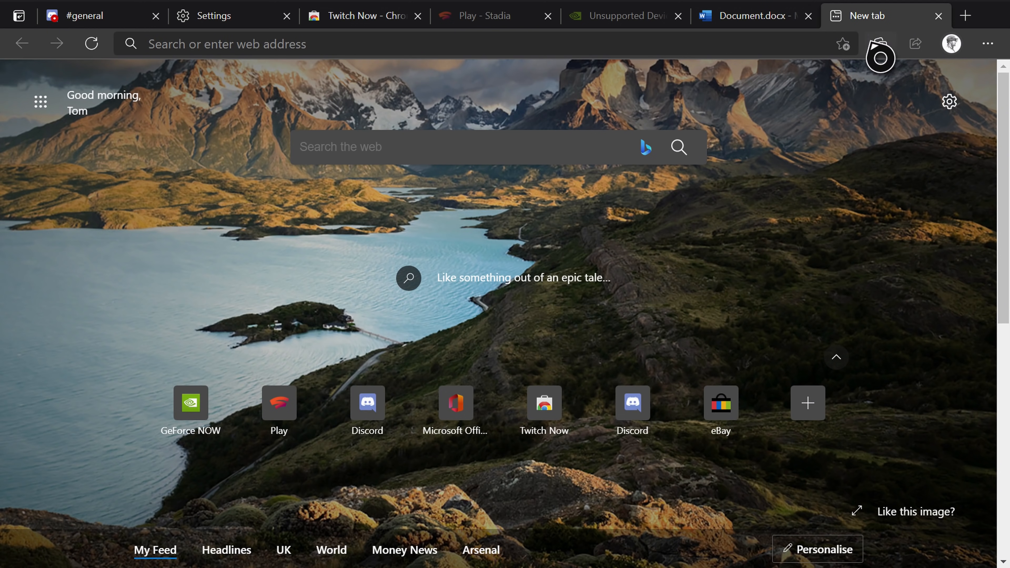
{"action": "left_click", "coordinate": [881, 44]}
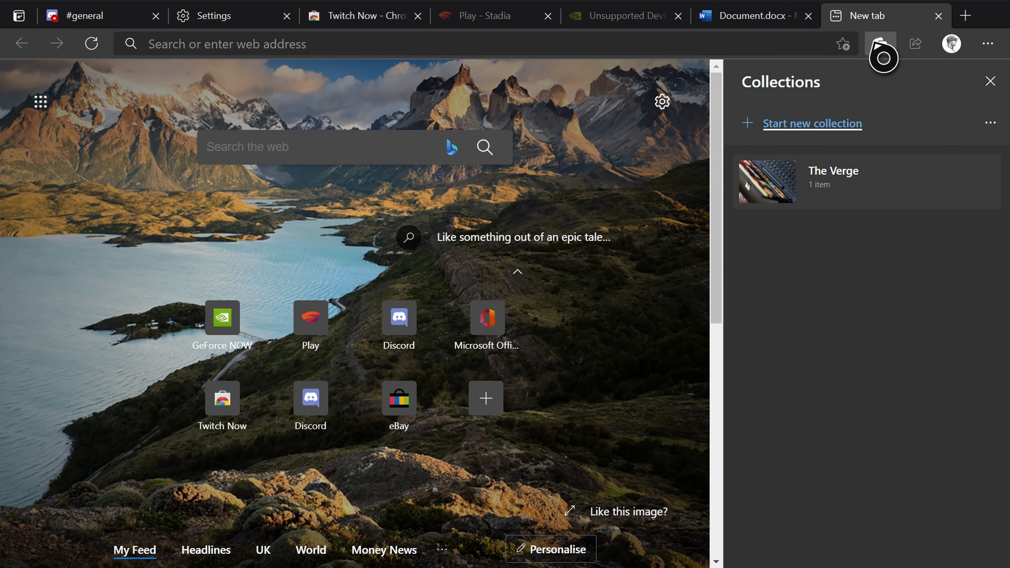
{"action": "left_click", "coordinate": [991, 80]}
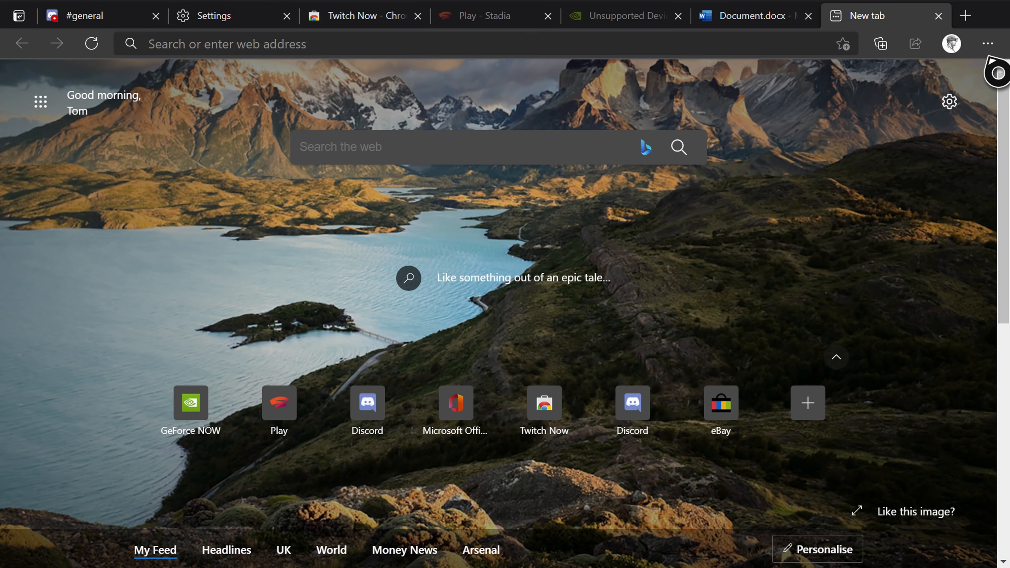
{"action": "mouse_move", "coordinate": [987, 43]}
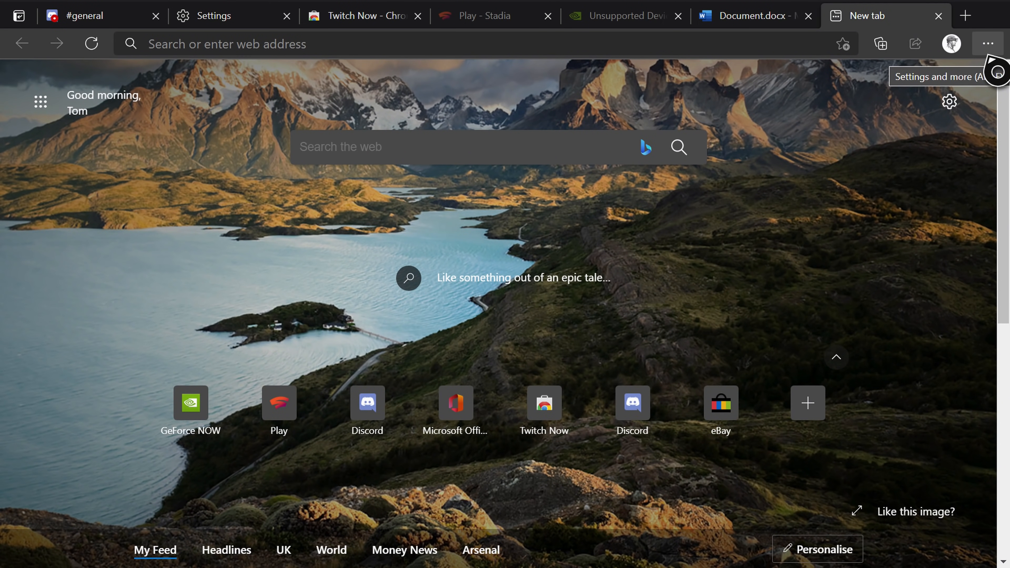
{"action": "left_click", "coordinate": [989, 44]}
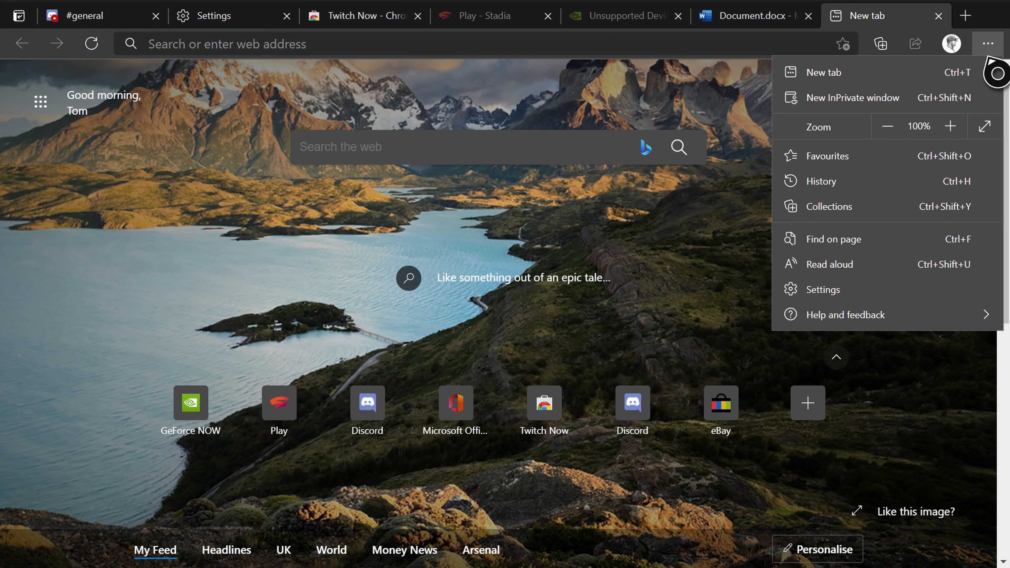
{"action": "left_click", "coordinate": [847, 315]}
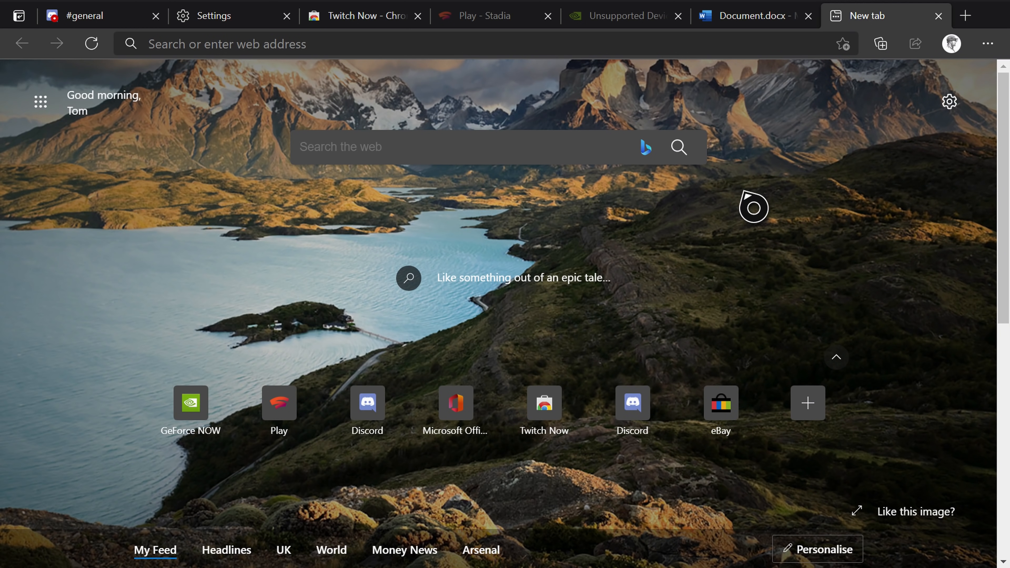
{"action": "mouse_move", "coordinate": [756, 145]}
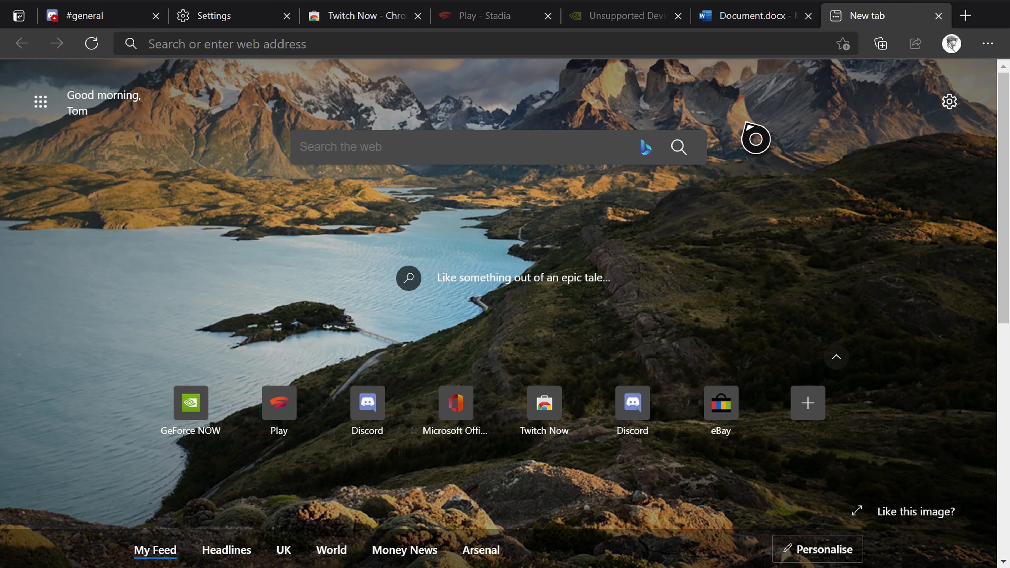
{"action": "mouse_move", "coordinate": [723, 122]}
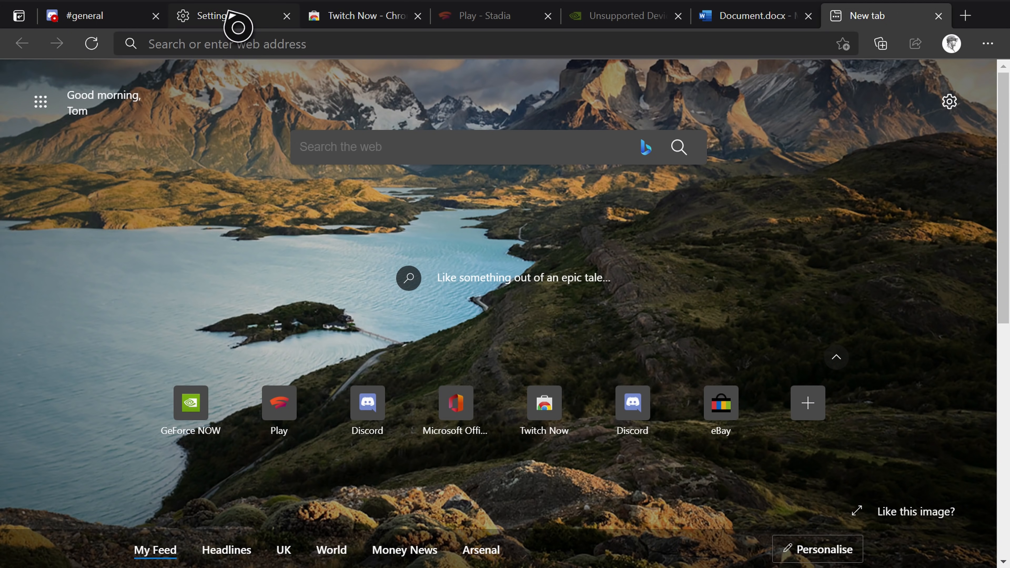
Show the edge://settings/appearance page and reveal the Theme choices below Dark appearance.
{"action": "left_click", "coordinate": [209, 15]}
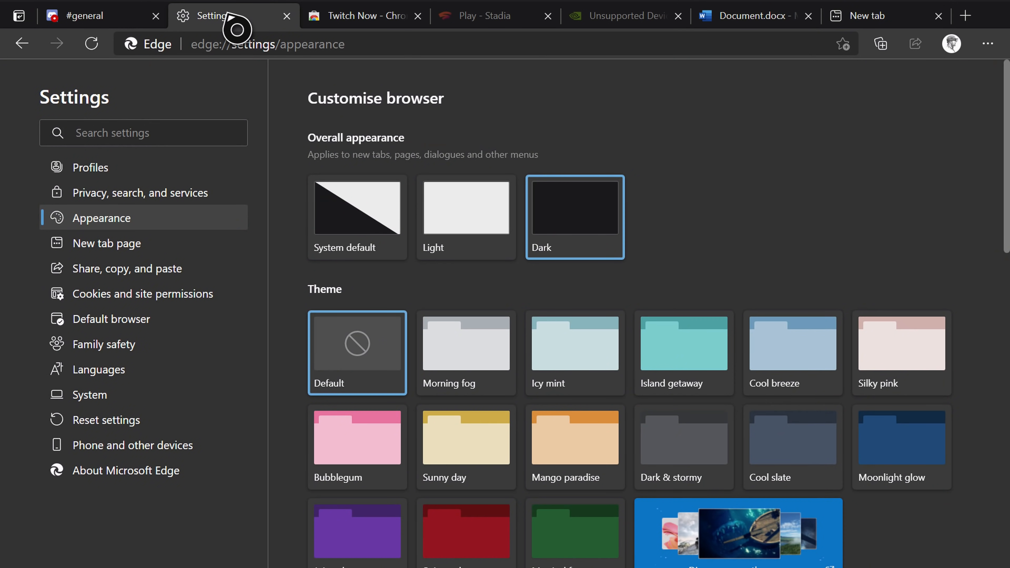
{"action": "mouse_move", "coordinate": [479, 232]}
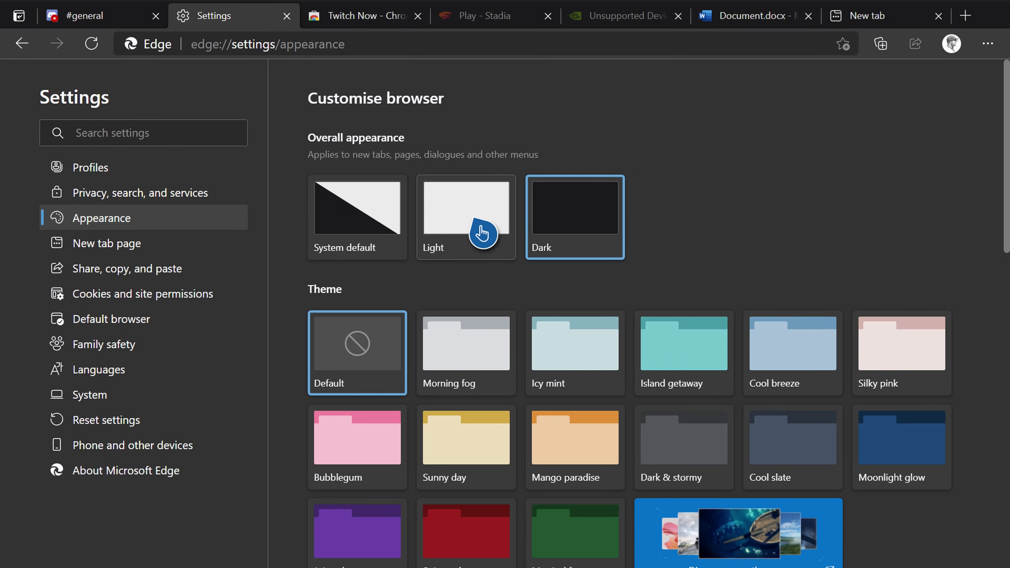
{"action": "mouse_move", "coordinate": [581, 405]}
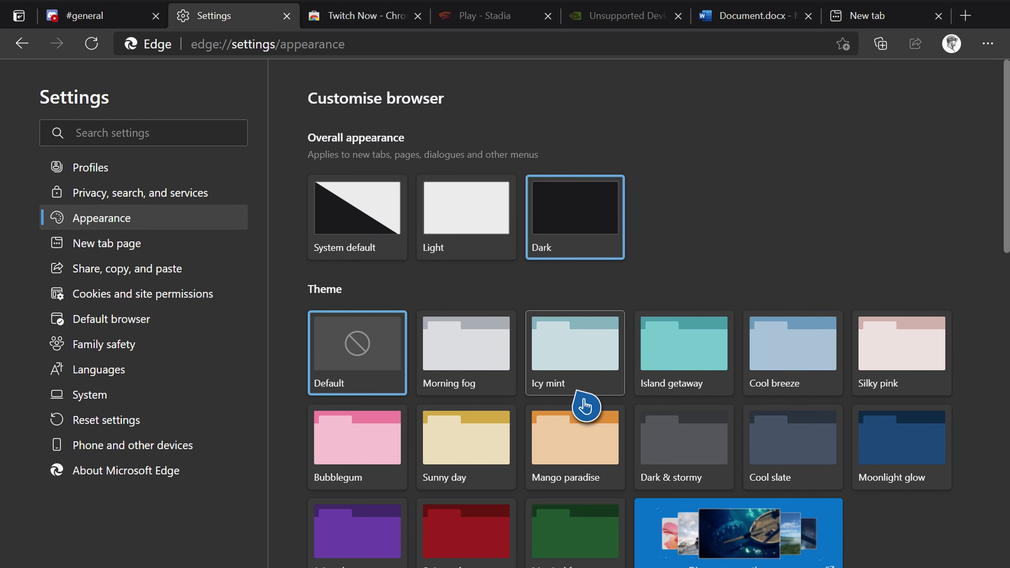
{"action": "scroll", "scroll_direction": "down", "scroll_amount": 3}
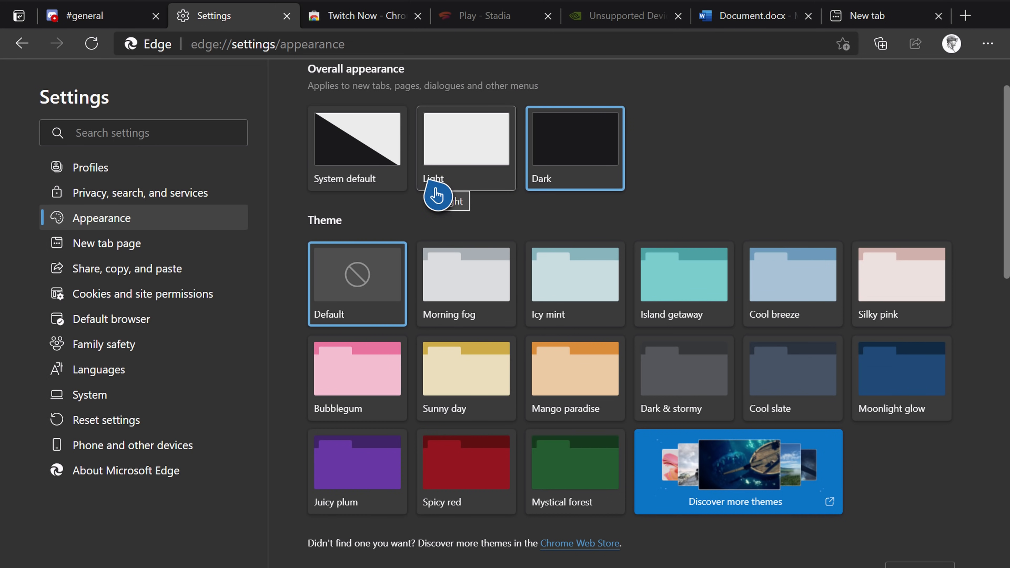
{"action": "mouse_move", "coordinate": [499, 21]}
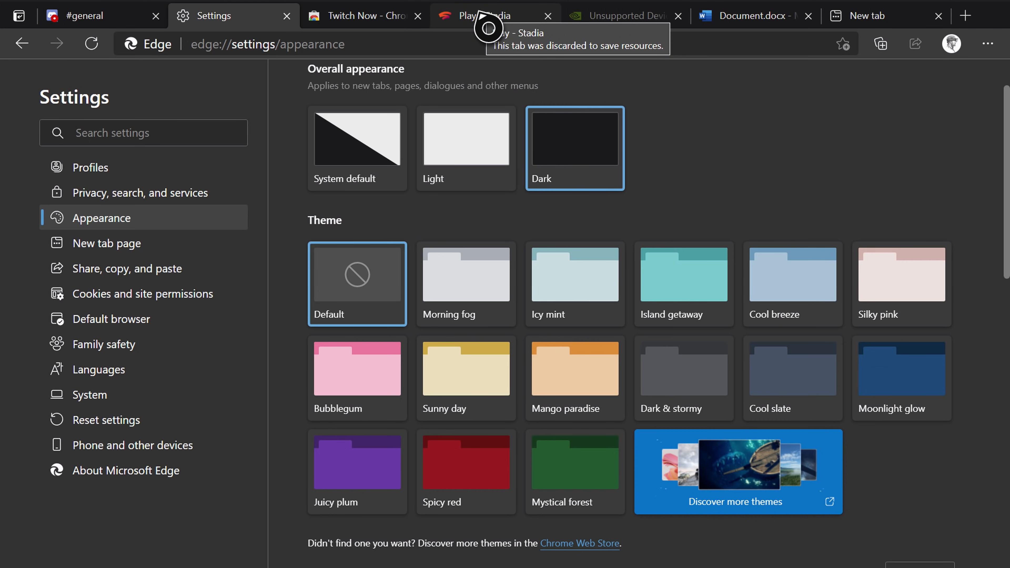
Start Cyberpunk 2077 on the Stadia page, then show the GeForce NOW unsupported-device tab.
{"action": "left_click", "coordinate": [471, 16]}
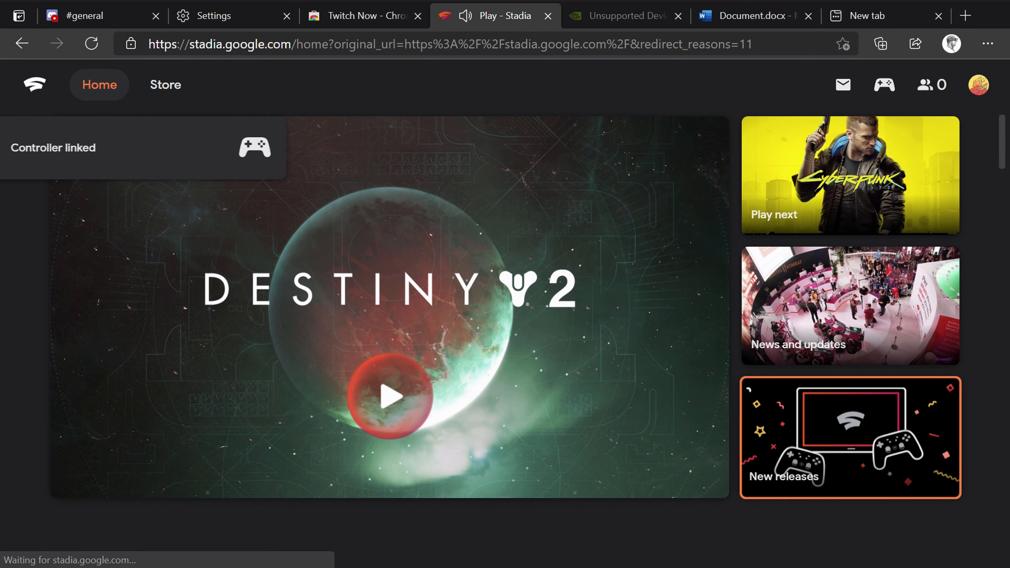
{"action": "right_click", "coordinate": [516, 303]}
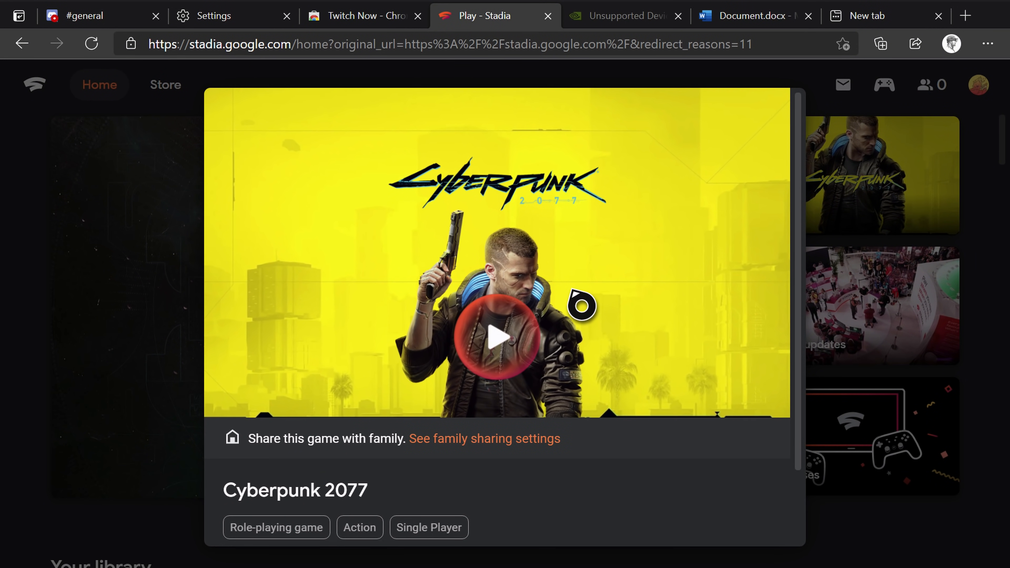
{"action": "scroll", "scroll_direction": "down", "scroll_amount": 3}
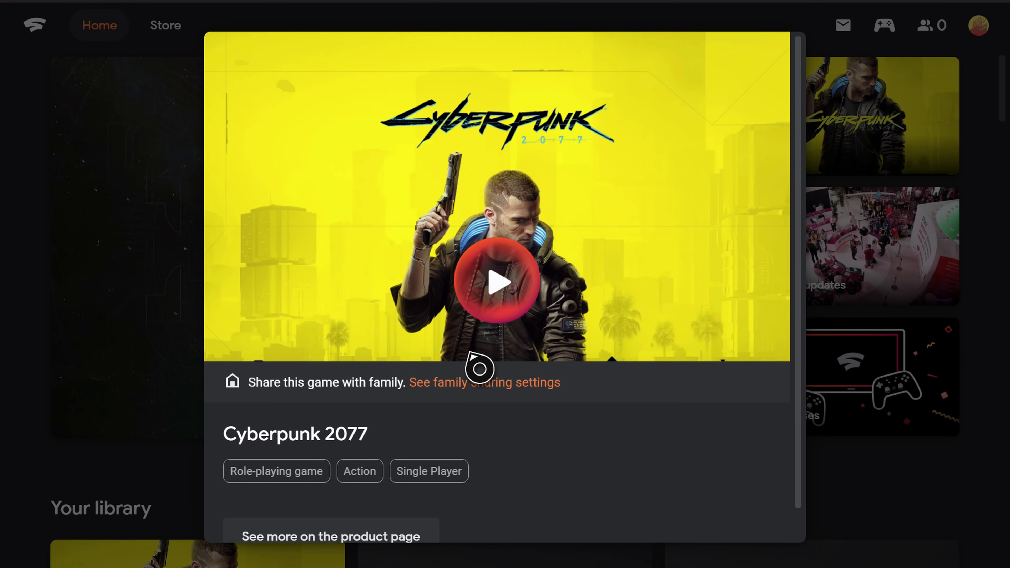
{"action": "left_click", "coordinate": [497, 280]}
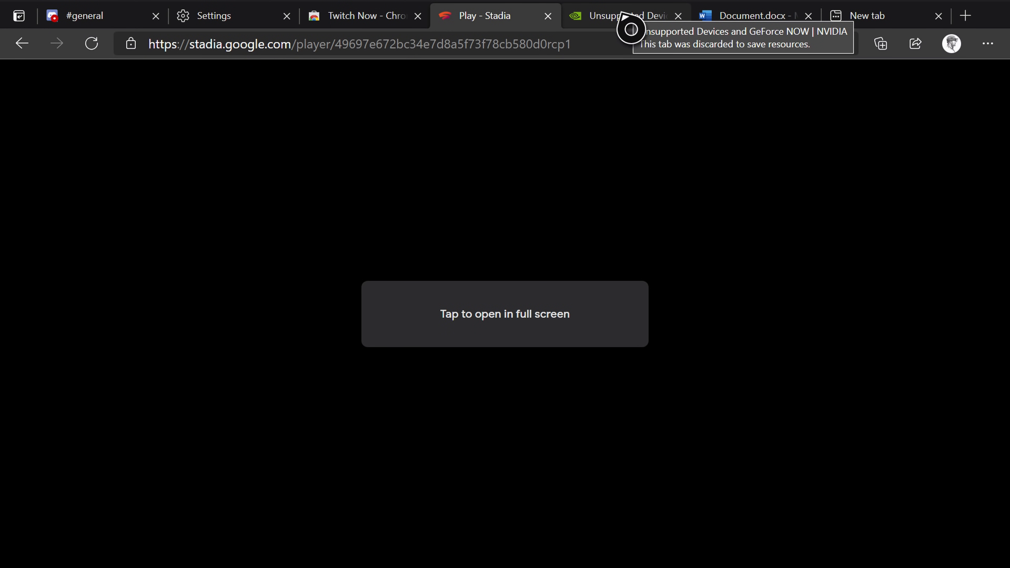
{"action": "left_click", "coordinate": [620, 16]}
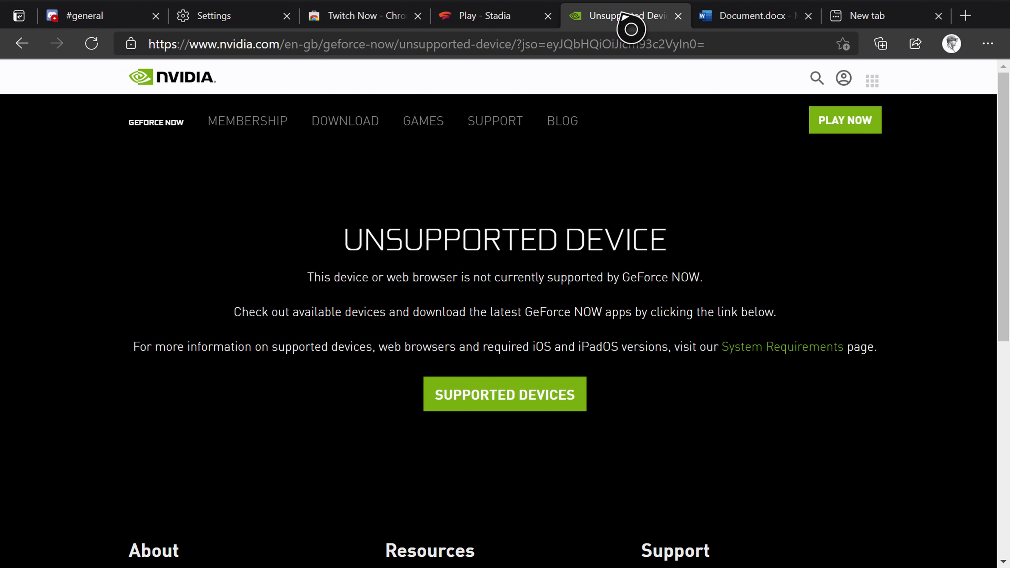
{"action": "mouse_move", "coordinate": [605, 217]}
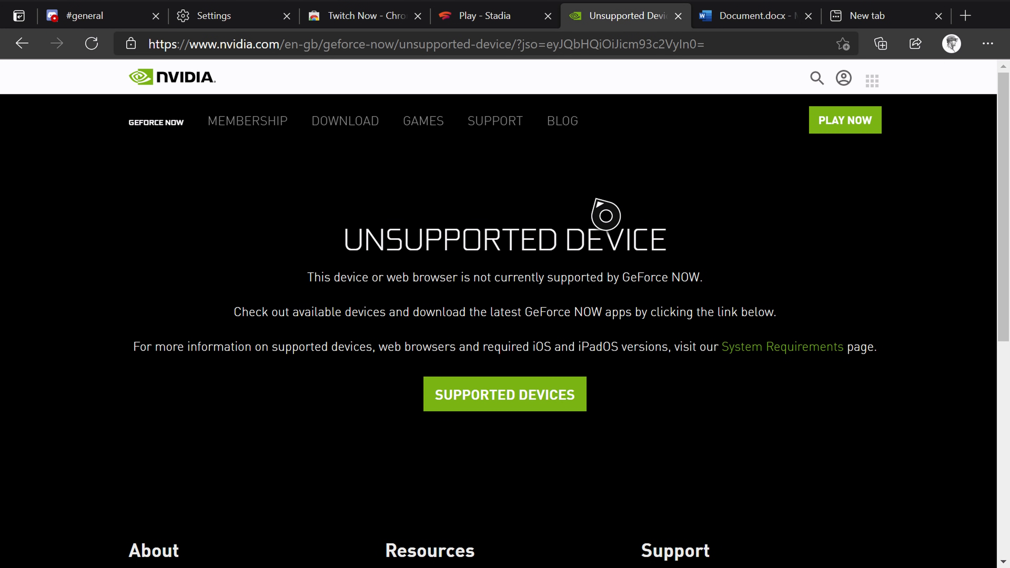
{"action": "mouse_move", "coordinate": [518, 42]}
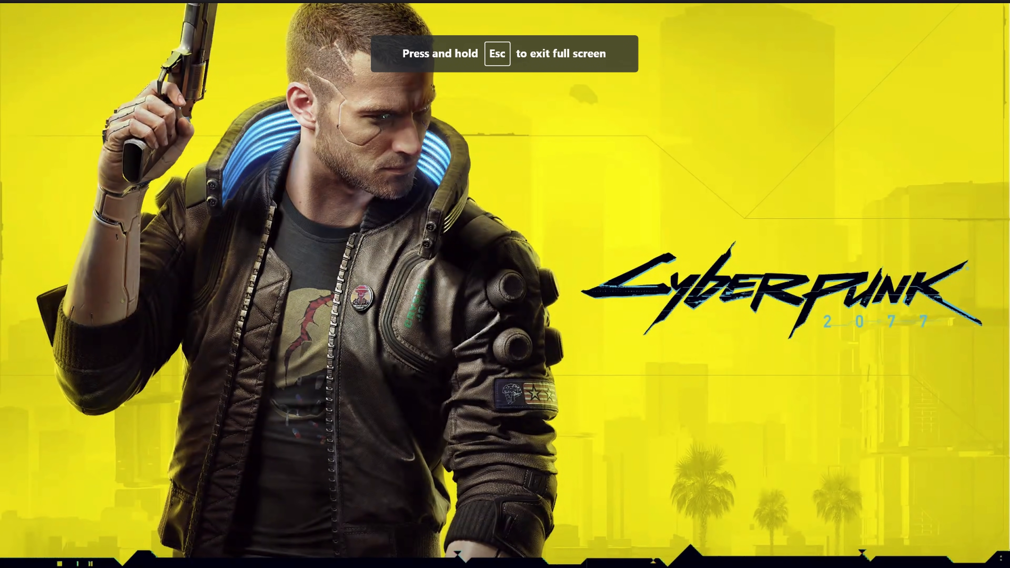
{"action": "mouse_move", "coordinate": [504, 291]}
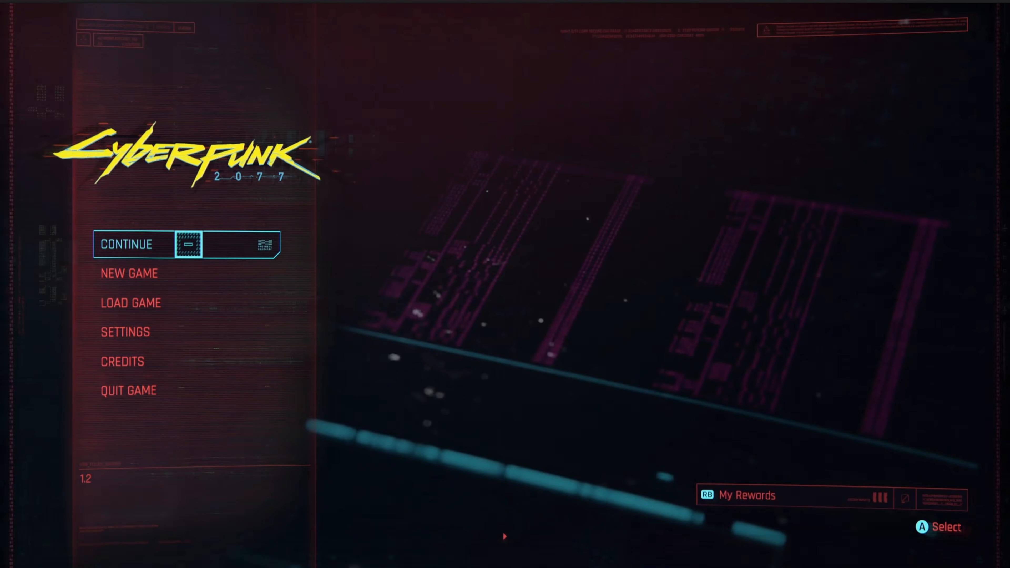
Quit Edge from the Xbox guide, relaunch it and load the Discord homepage shortcut.
{"action": "key", "text": "Xbox"}
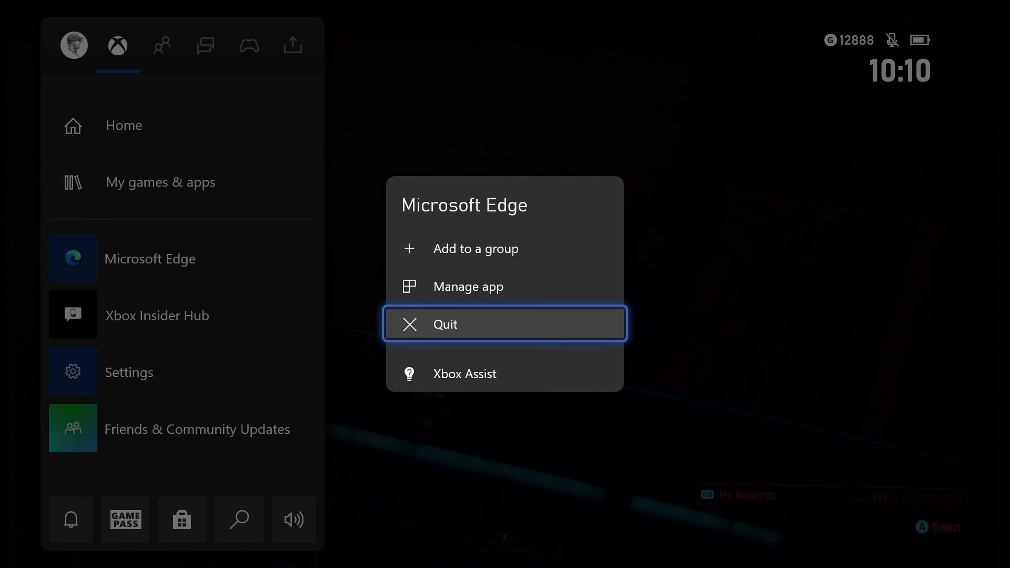
{"action": "left_click", "coordinate": [446, 325]}
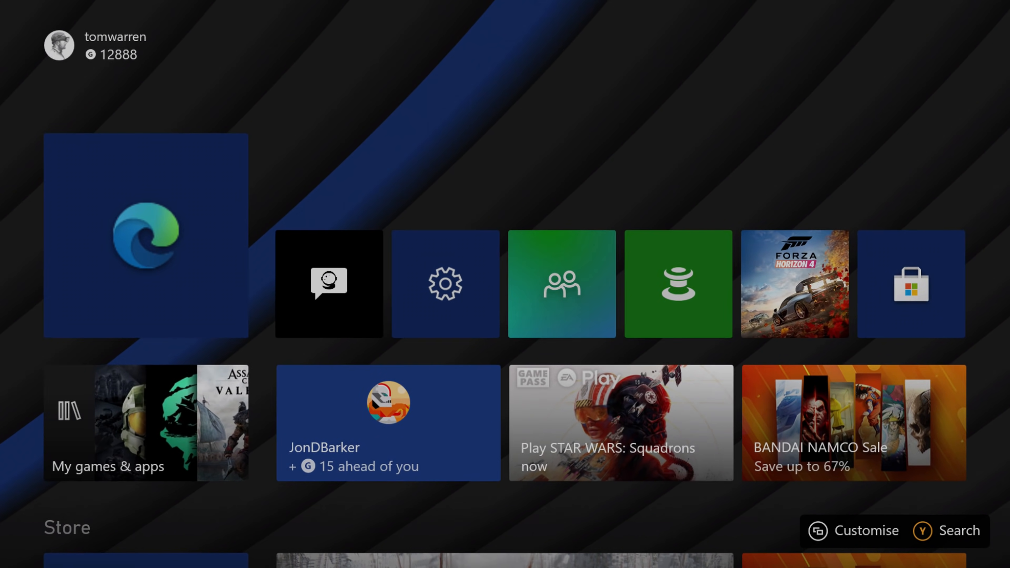
{"action": "left_click", "coordinate": [147, 236]}
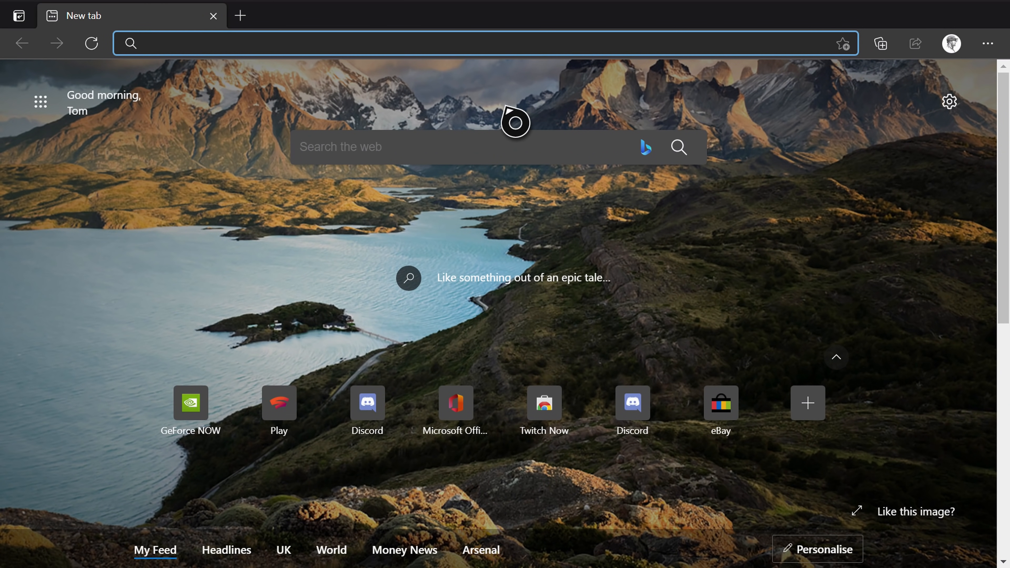
{"action": "mouse_move", "coordinate": [477, 66]}
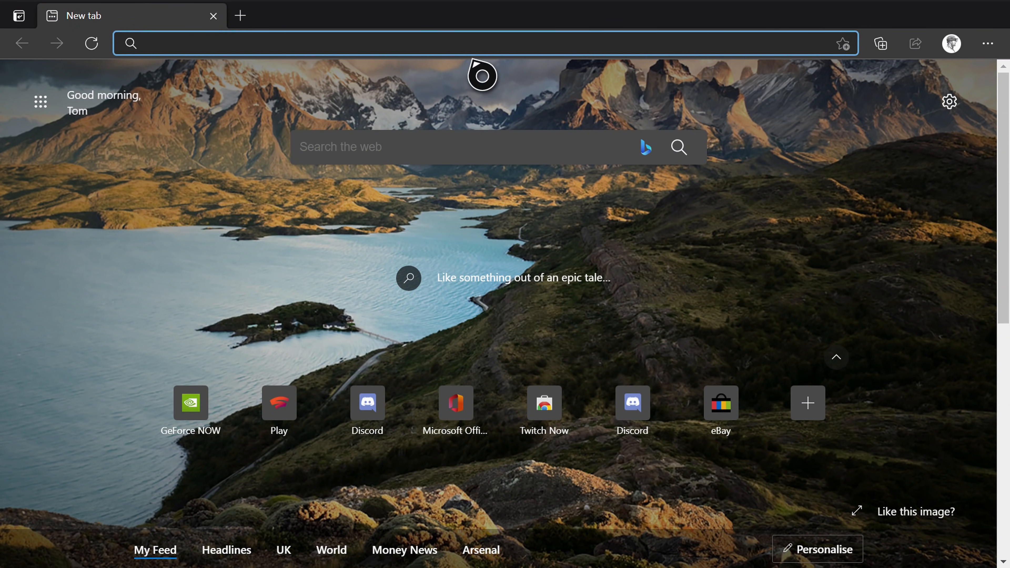
{"action": "left_click", "coordinate": [367, 404]}
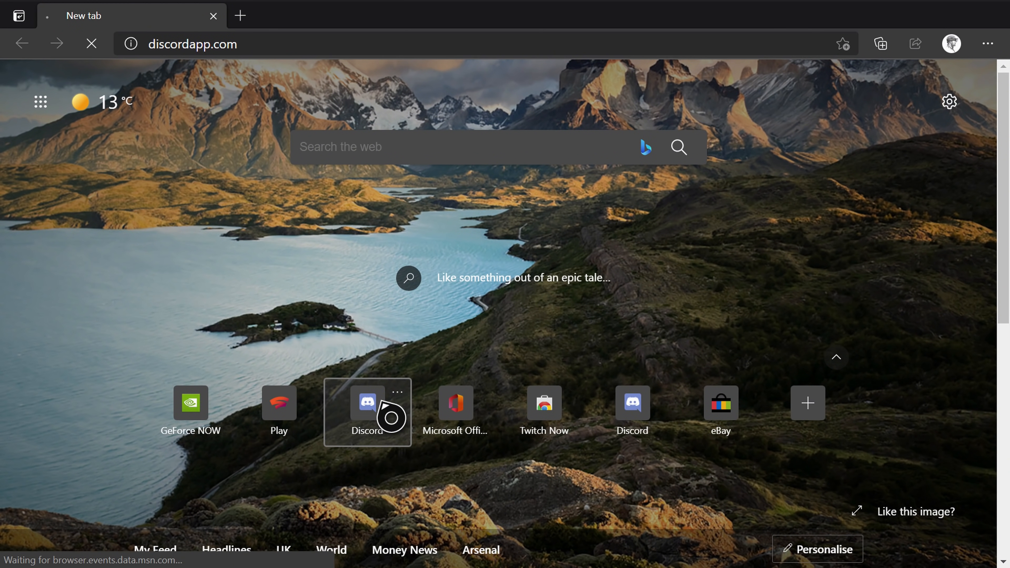
{"action": "left_click", "coordinate": [368, 403]}
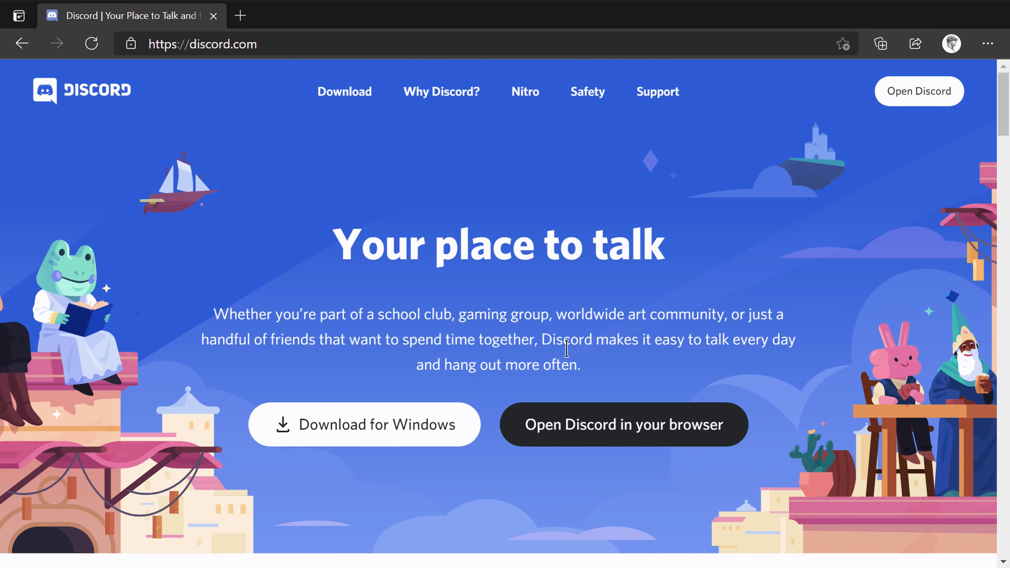
Enter Discord's web client on tomwarren's server with voice, then bring up console settings.
{"action": "left_click", "coordinate": [920, 92]}
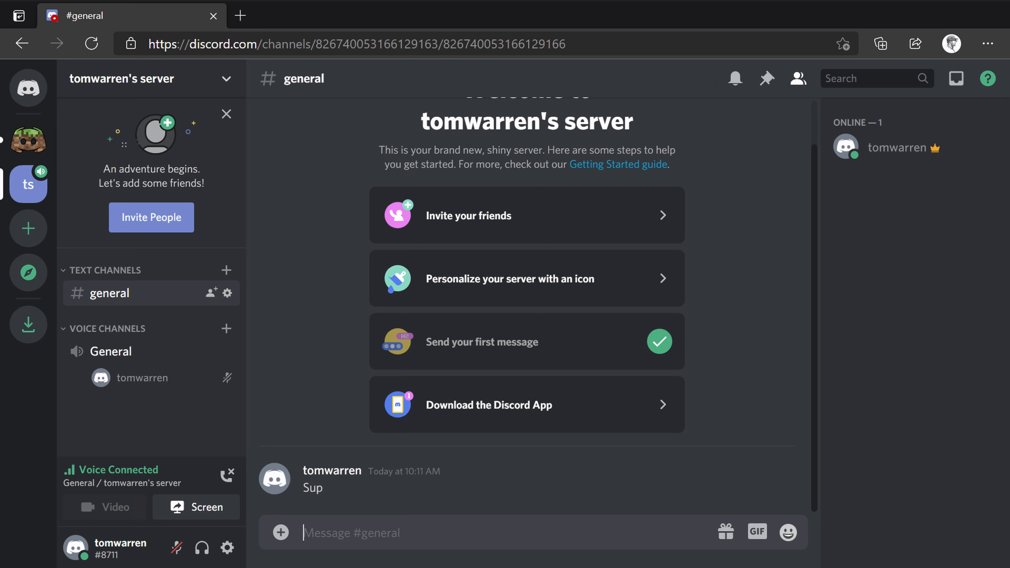
{"action": "key", "text": "Win+G"}
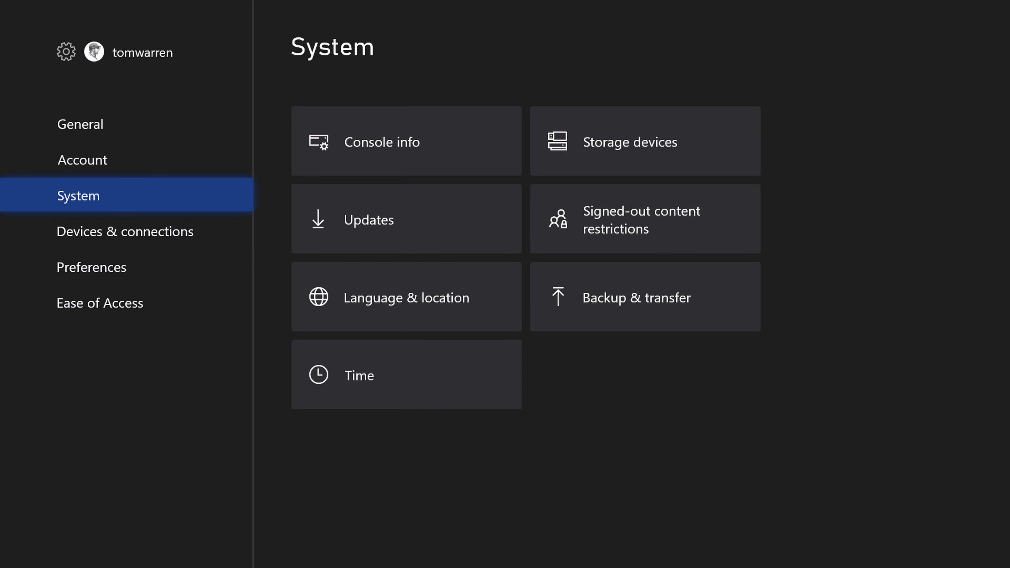
{"action": "key", "text": "Xbox"}
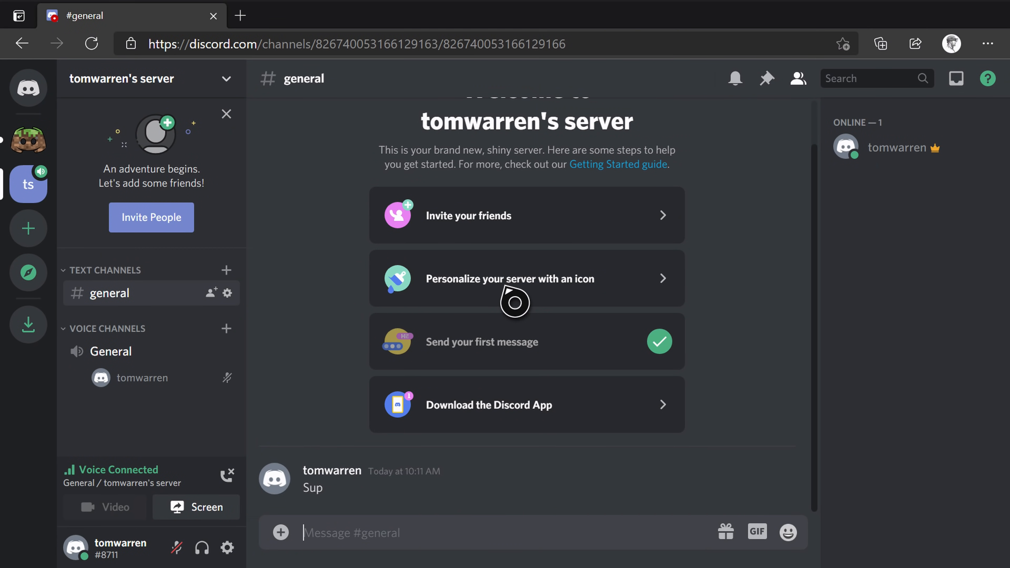
{"action": "mouse_move", "coordinate": [368, 294]}
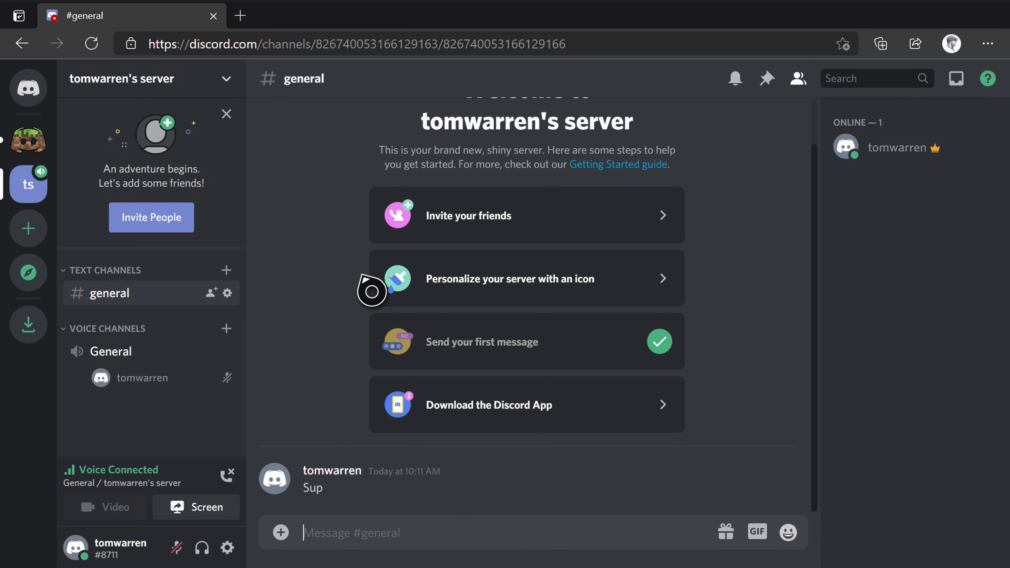
{"action": "mouse_move", "coordinate": [228, 465]}
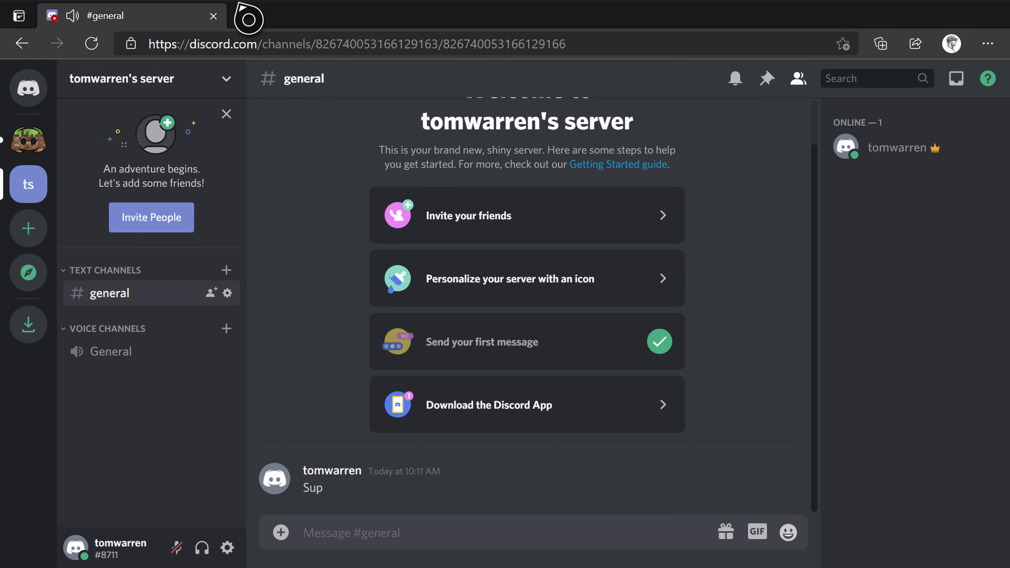
Add a fresh blank tab beside the Discord general channel tab.
{"action": "left_click", "coordinate": [428, 15]}
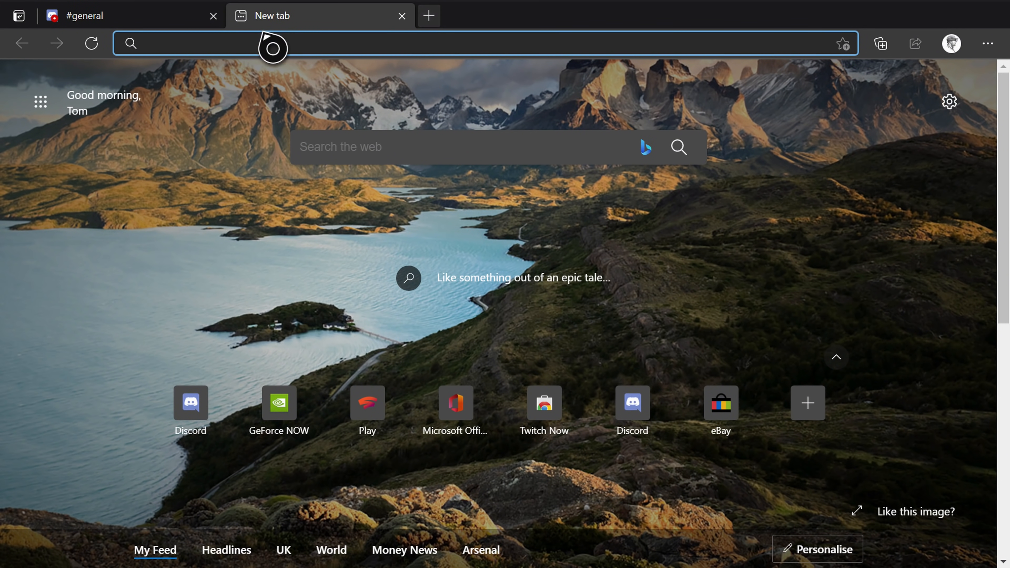
Go to Office Home and load the recent Word document Pinterest.docx.
{"action": "left_click", "coordinate": [457, 405]}
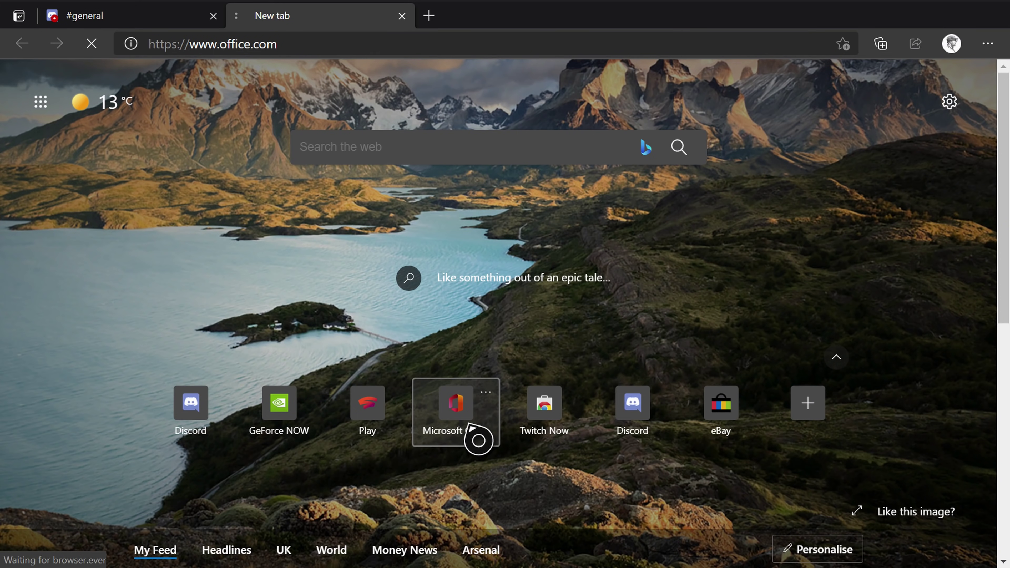
{"action": "left_click", "coordinate": [456, 411]}
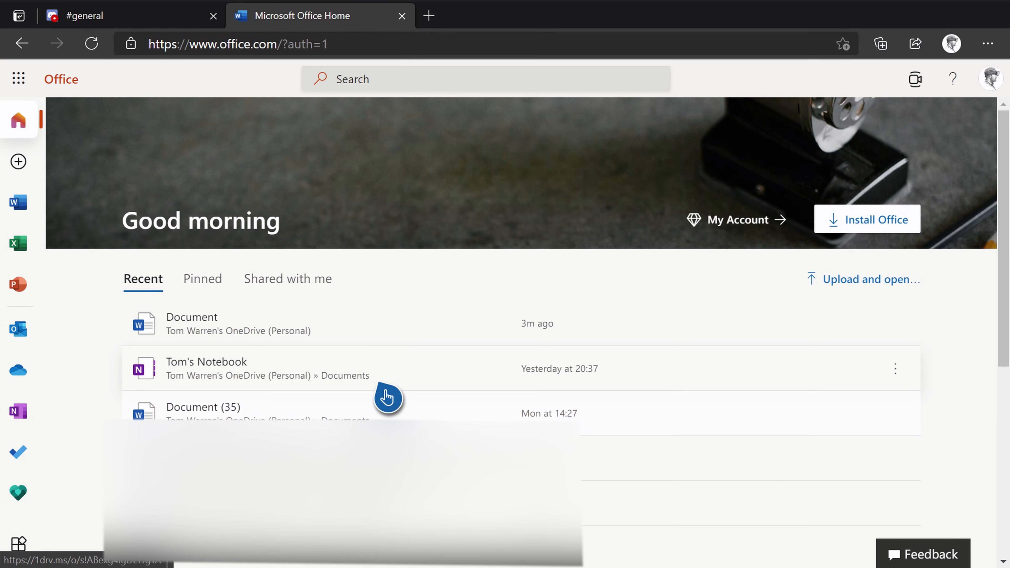
{"action": "left_click", "coordinate": [192, 318]}
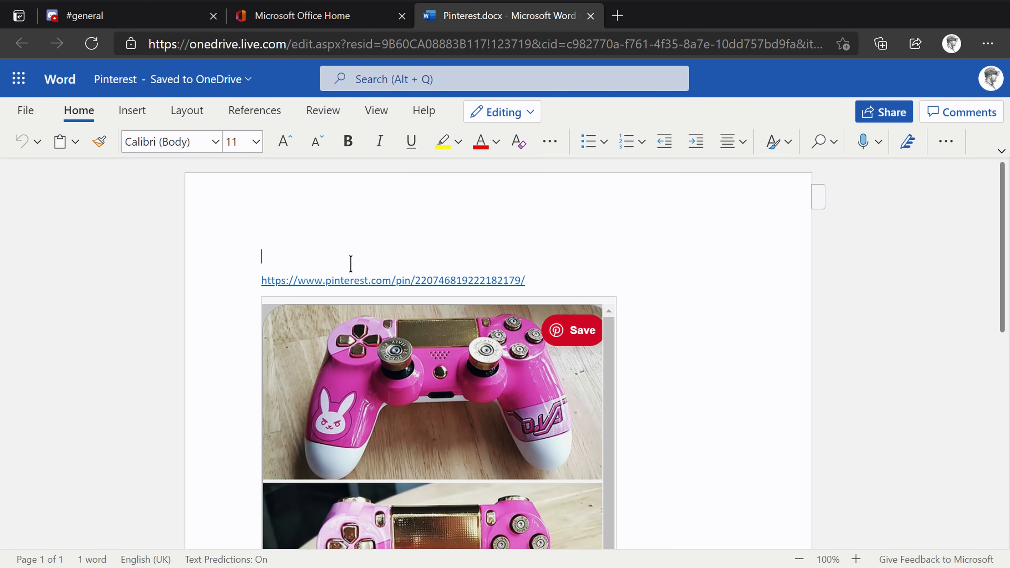
Enter 'Hello there' at the top of Pinterest.docx above the Pinterest link.
{"action": "type", "text": "u"}
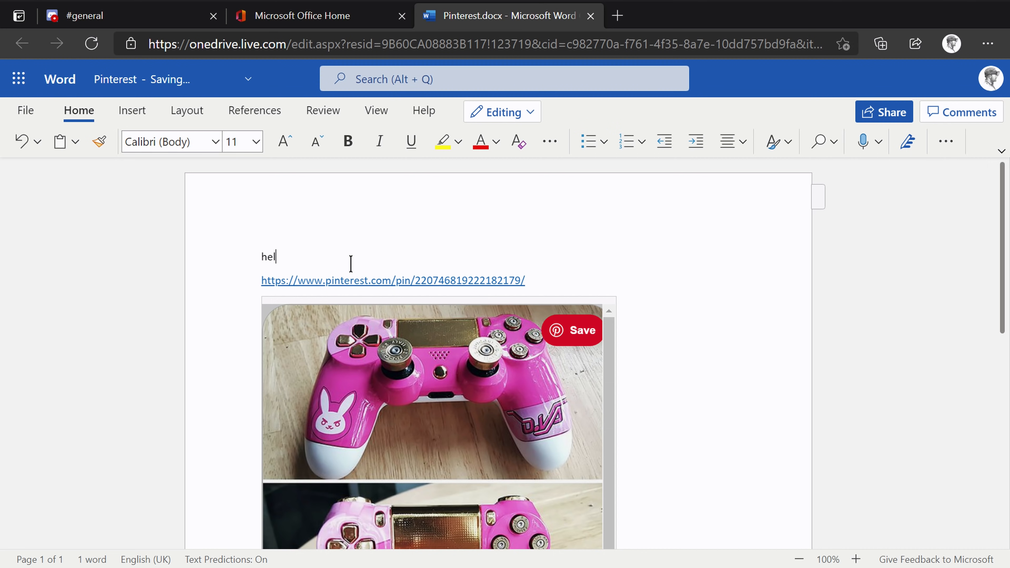
{"action": "type", "text": "Hello there"}
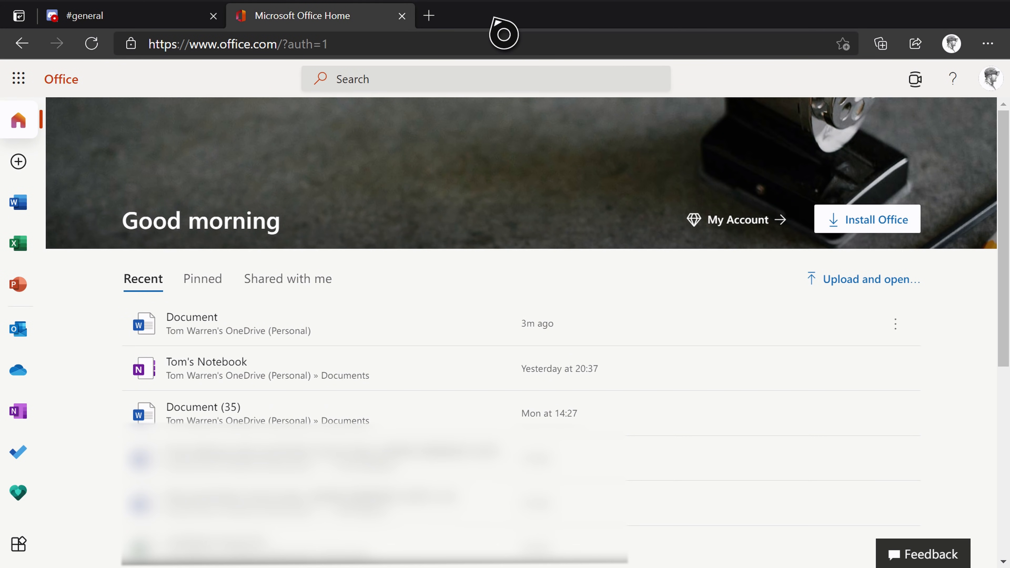
Add another blank tab beside the Office Home and Discord tabs.
{"action": "left_click", "coordinate": [428, 15]}
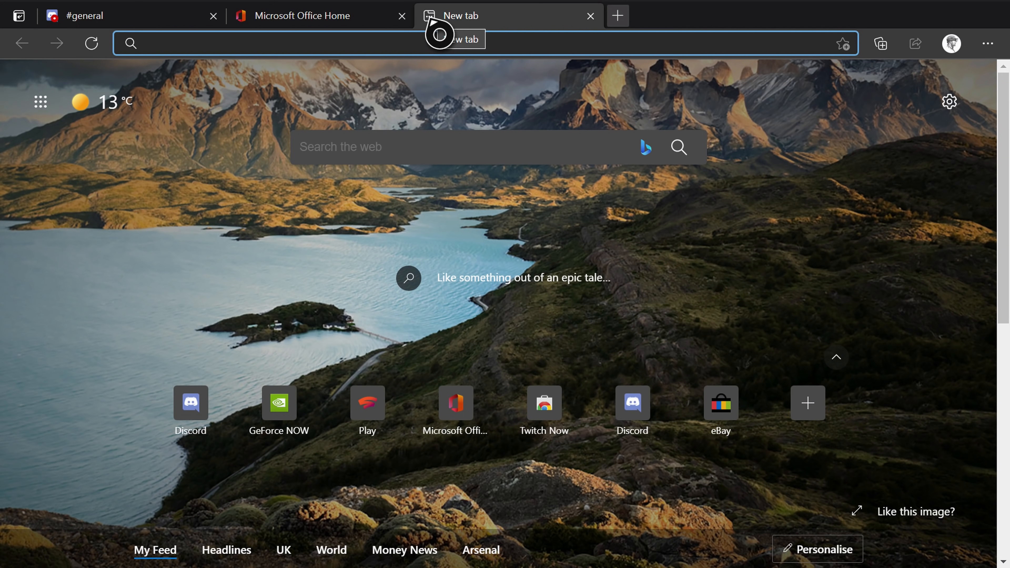
{"action": "mouse_move", "coordinate": [618, 15]}
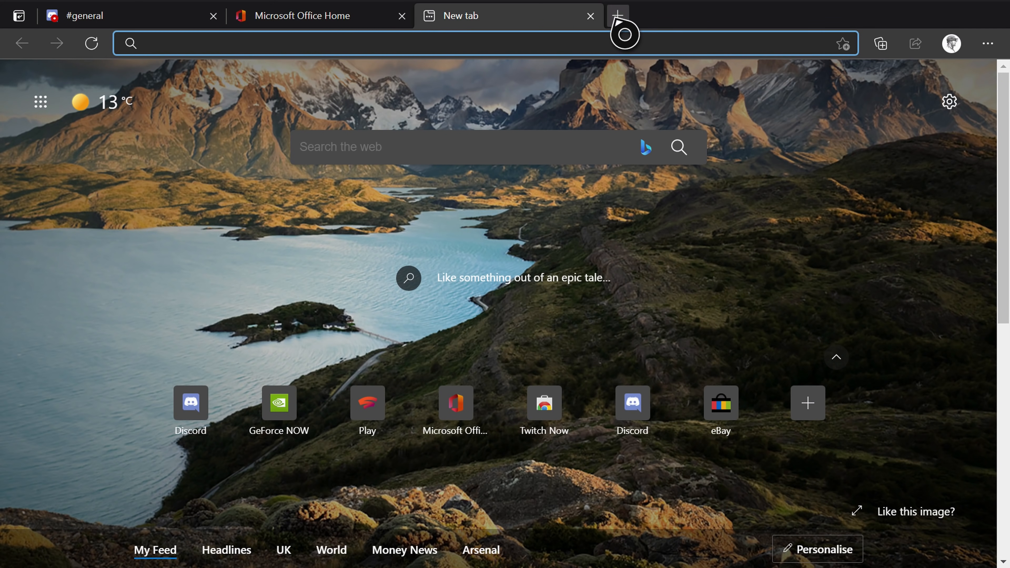
{"action": "mouse_move", "coordinate": [618, 14]}
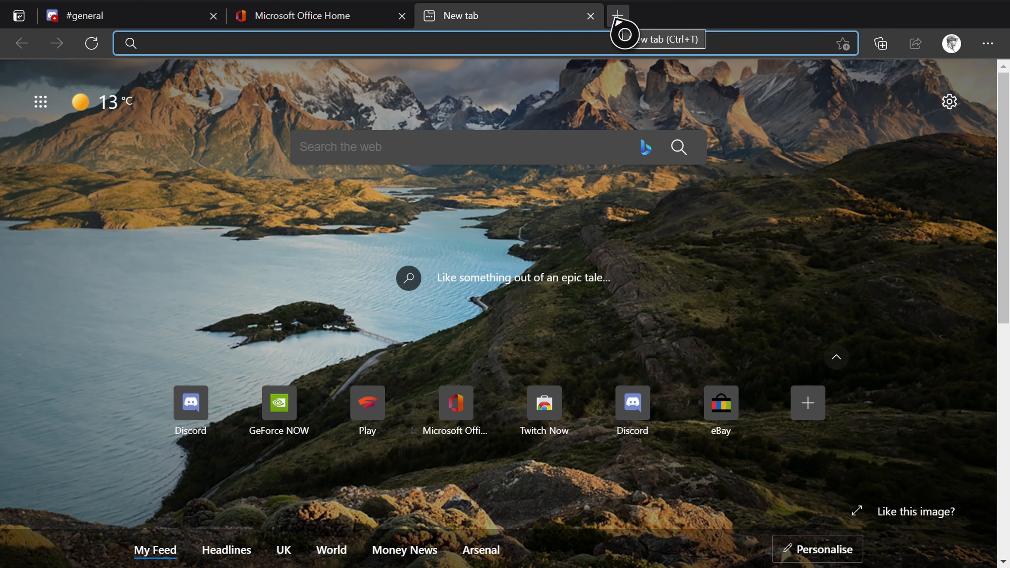